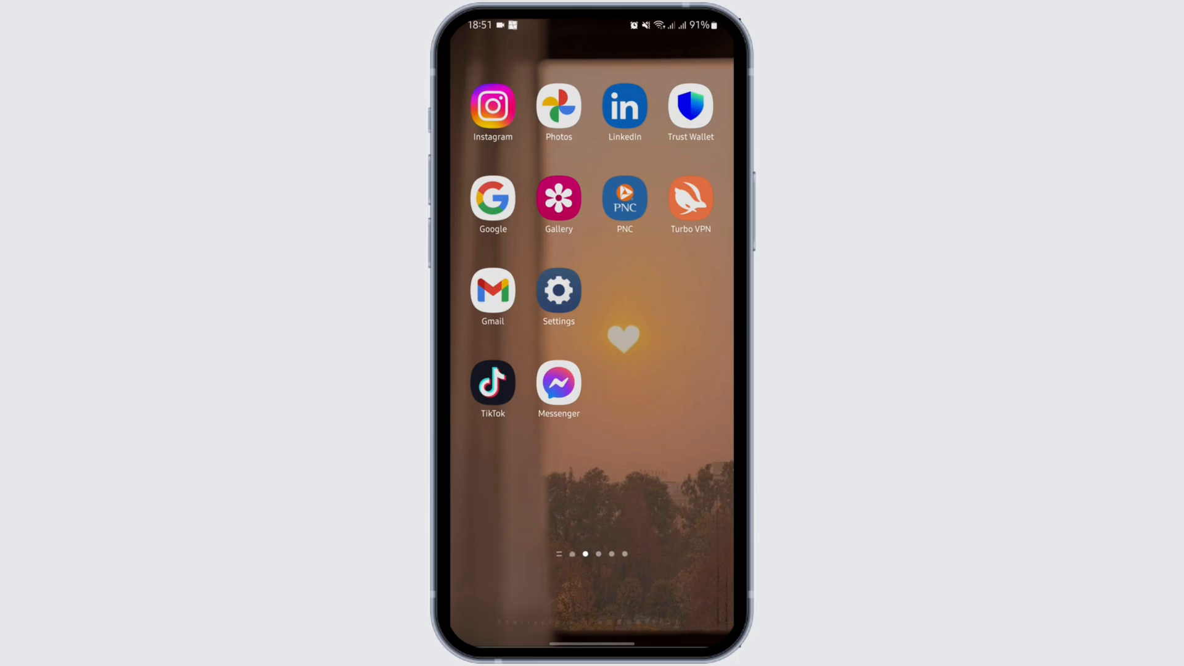
Open Trust Wallet and go to Settings, then Wallets, to list Main Wallet 1
click(688, 107)
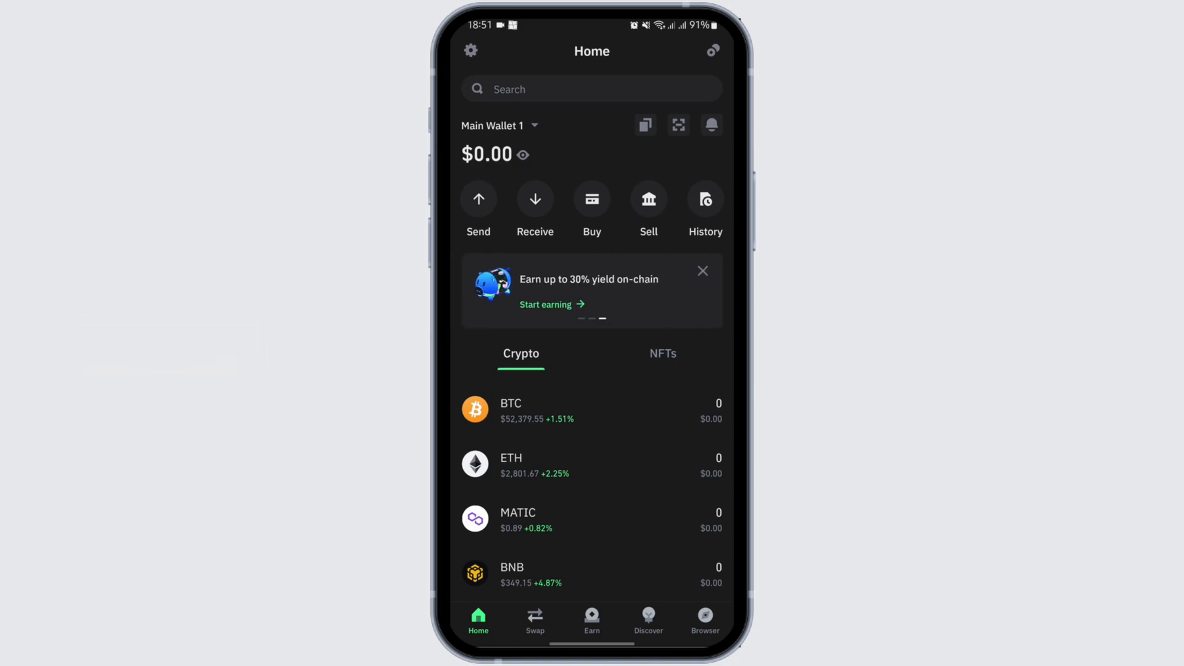
click(470, 51)
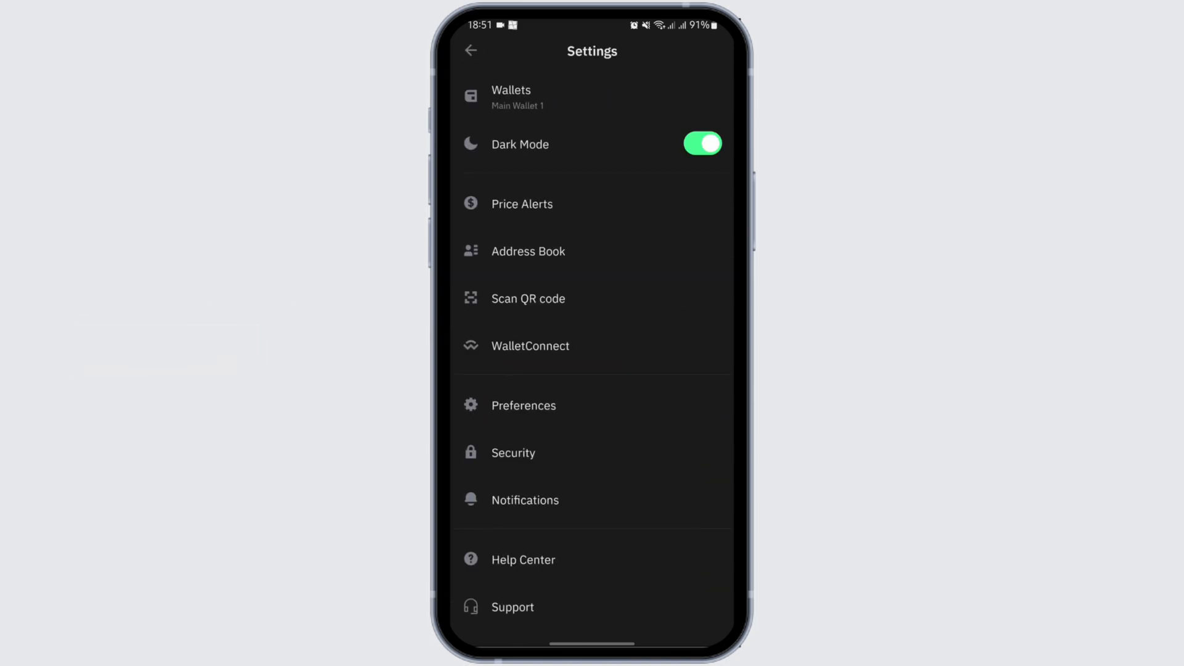
click(513, 97)
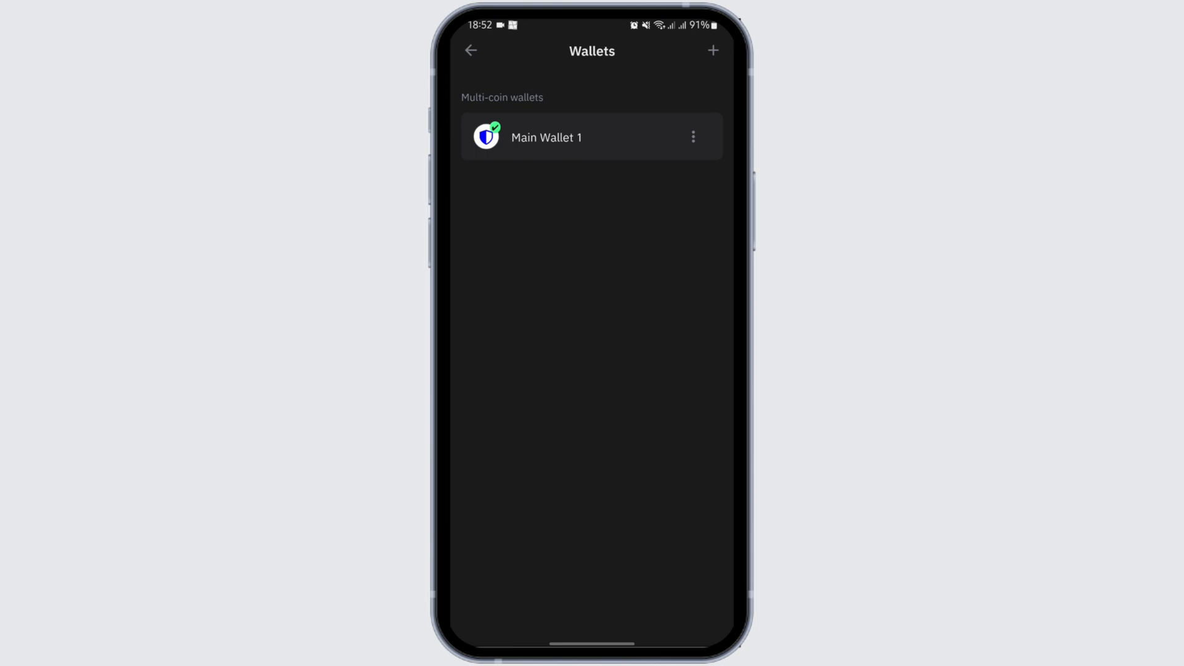
Delete Main Wallet 1 from its details screen and confirm the deletion
click(545, 137)
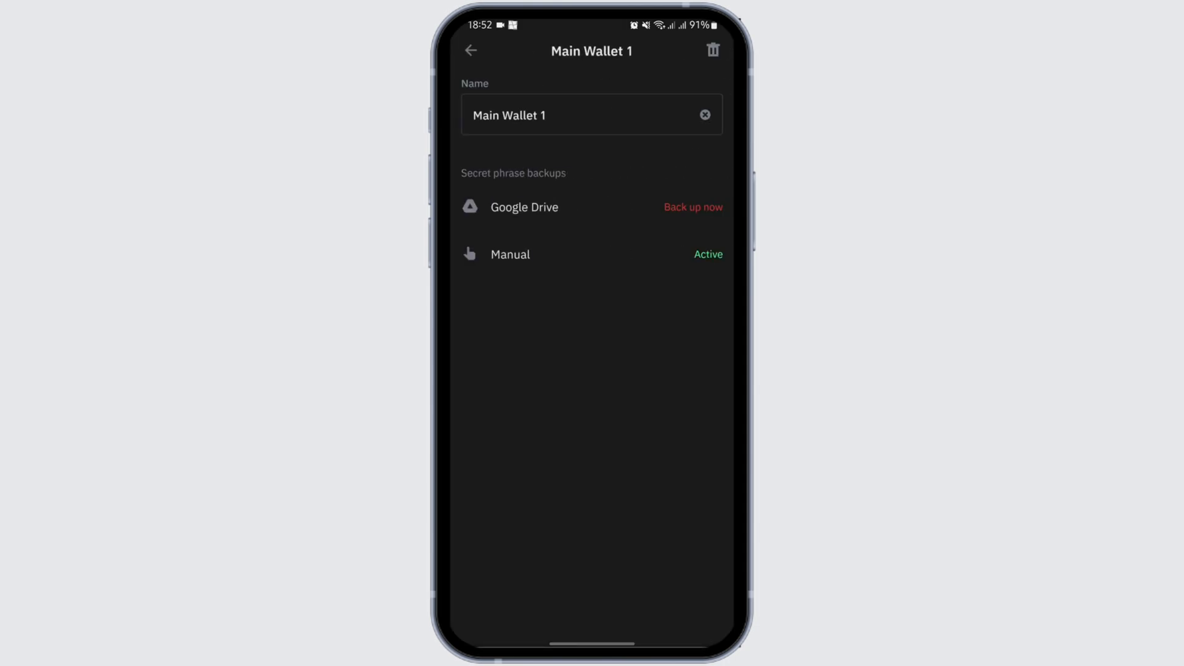
click(712, 50)
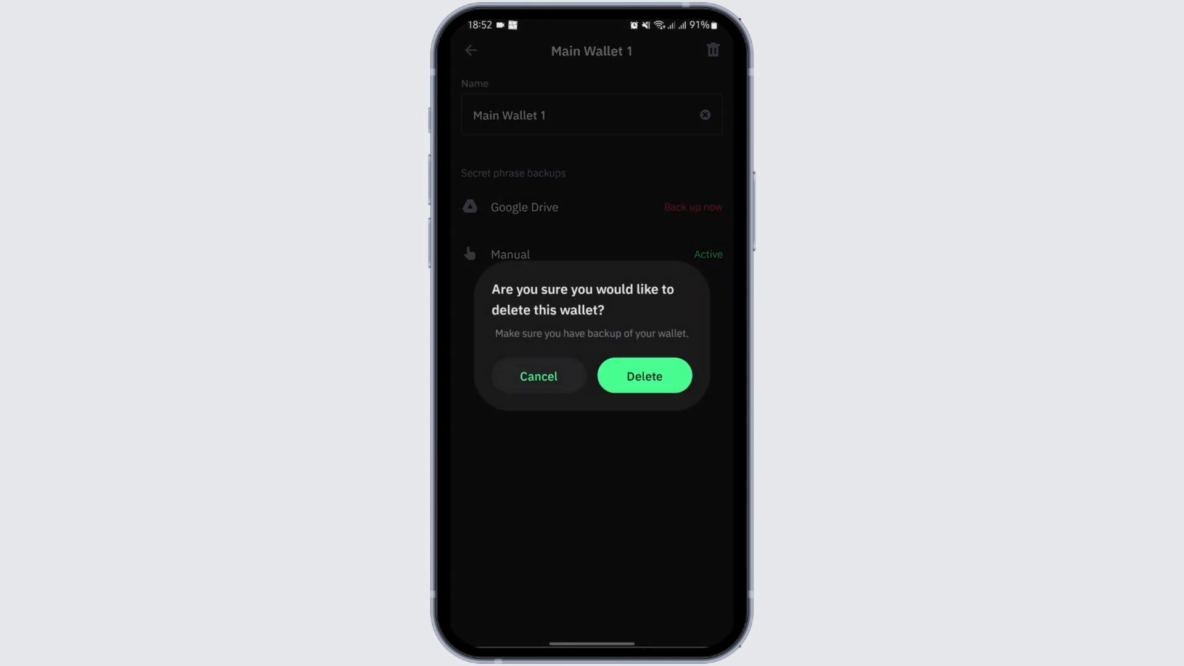
click(643, 372)
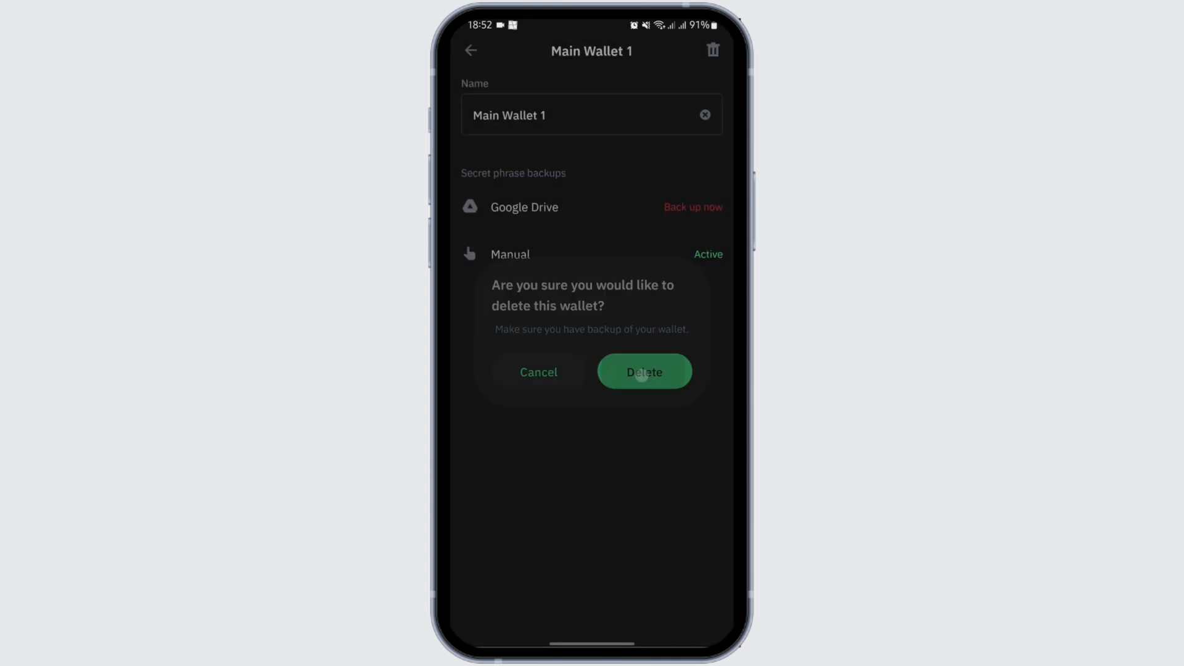
click(644, 371)
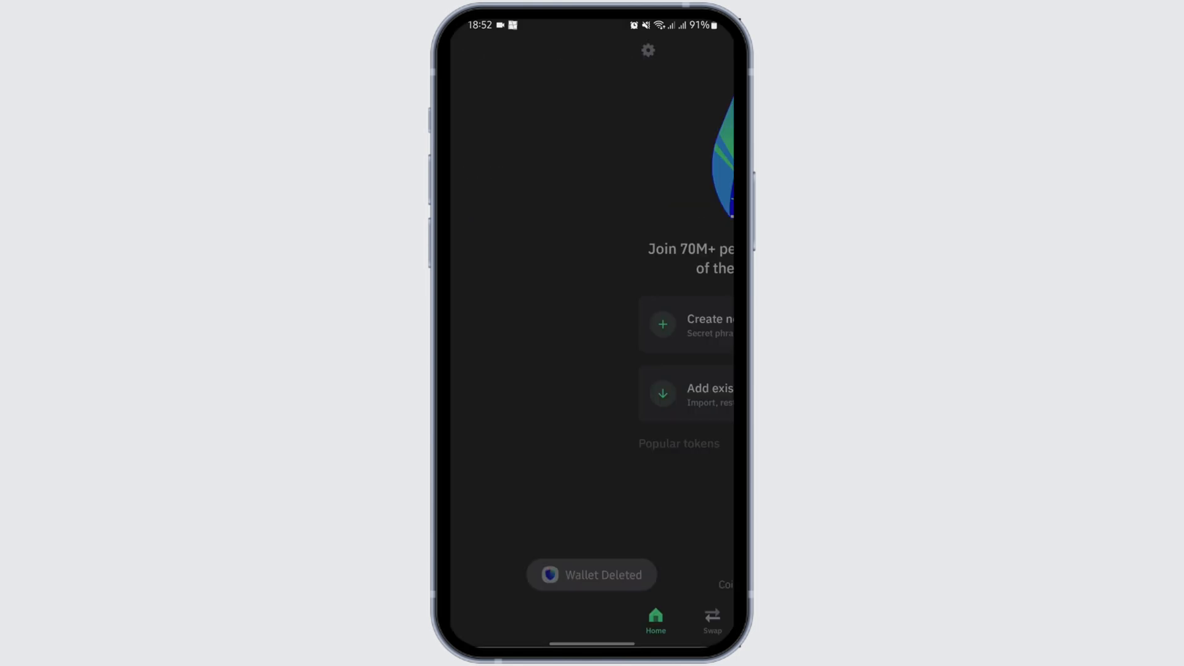